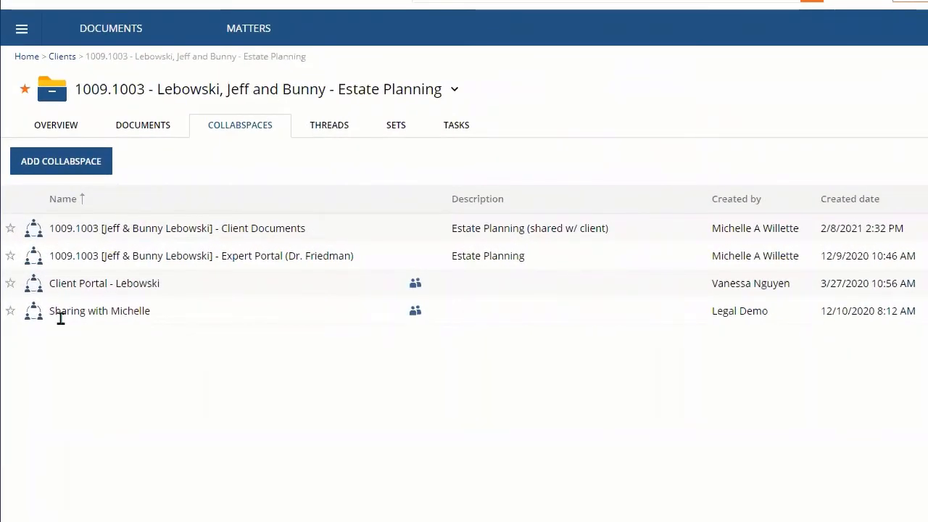
pyautogui.moveTo(162, 321)
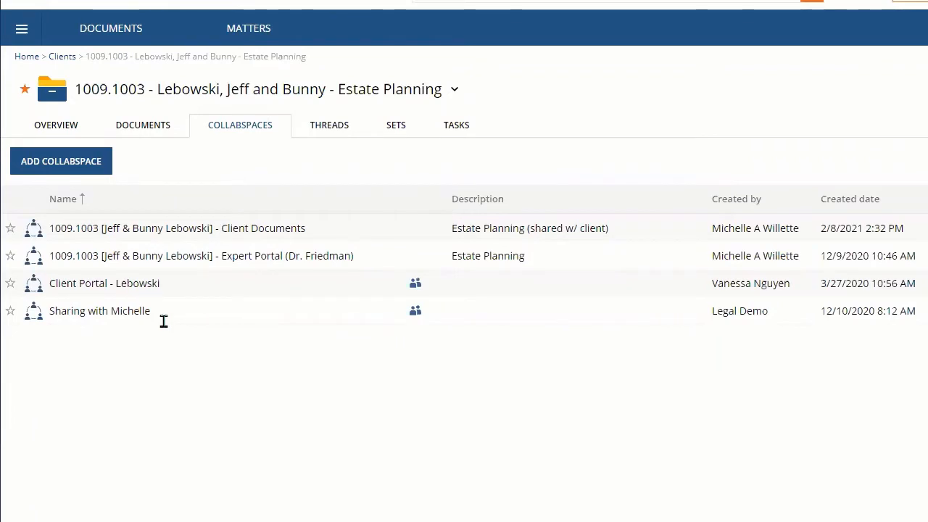
pyautogui.moveTo(336, 255)
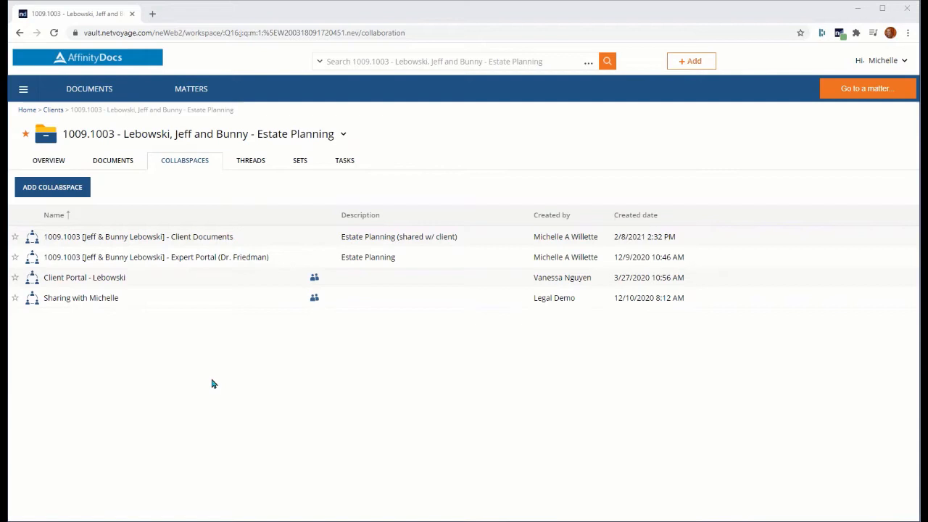
pyautogui.moveTo(202, 246)
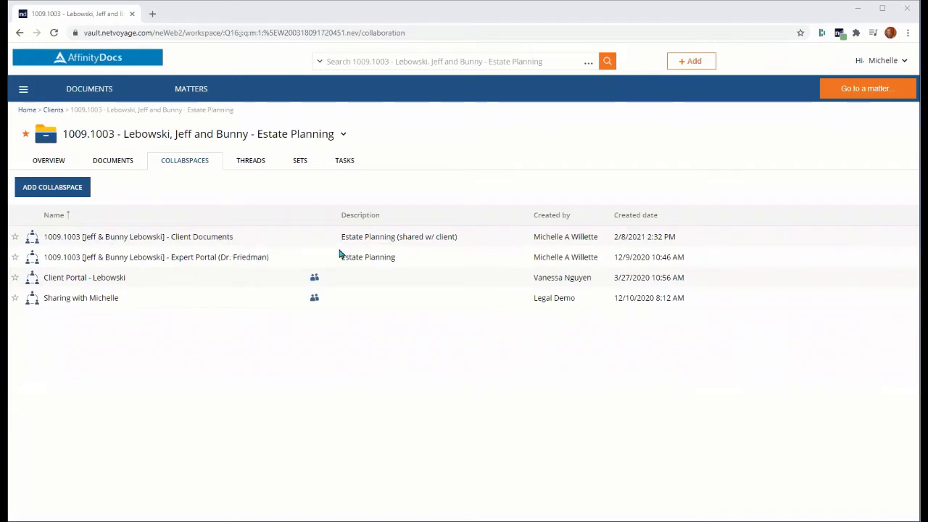
pyautogui.moveTo(340, 236)
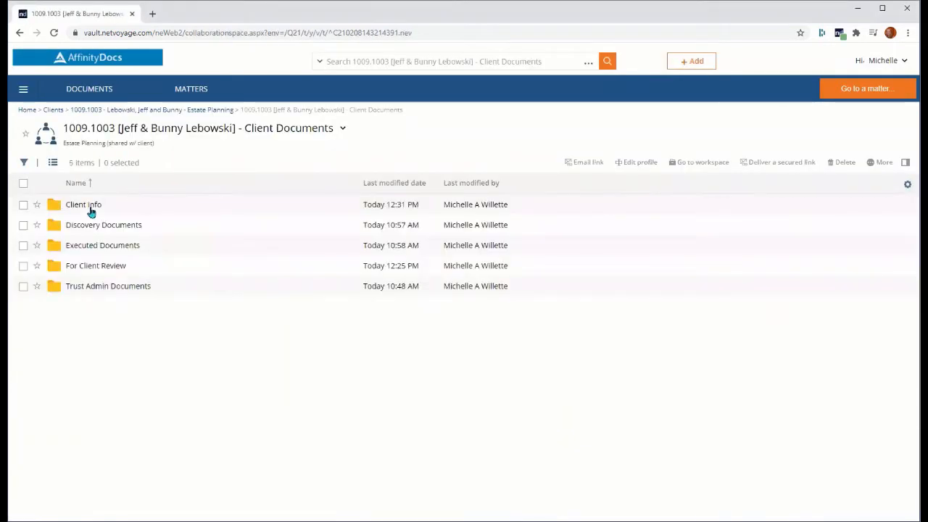
pyautogui.moveTo(113, 231)
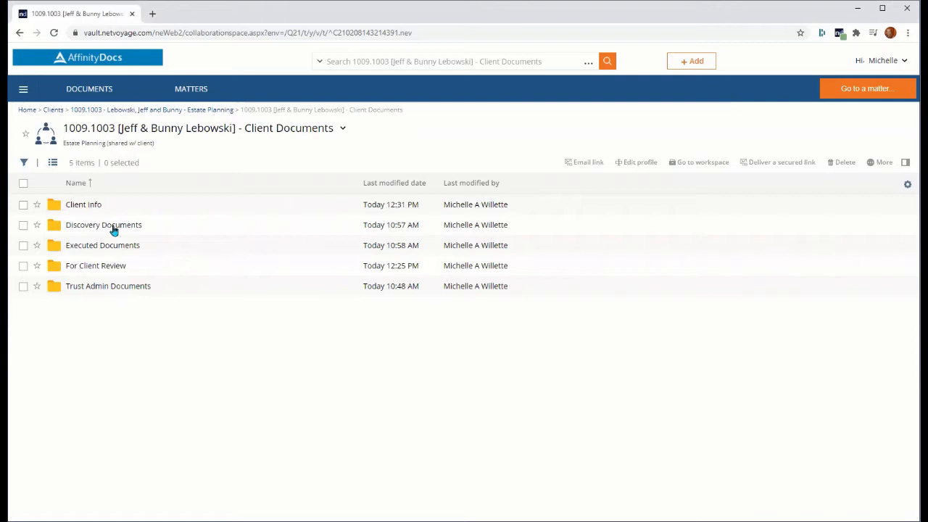
# View the Discovery Documents folder's subfolders, then go back twice to the matter's CollabSpaces list
pyautogui.doubleClick(103, 224)
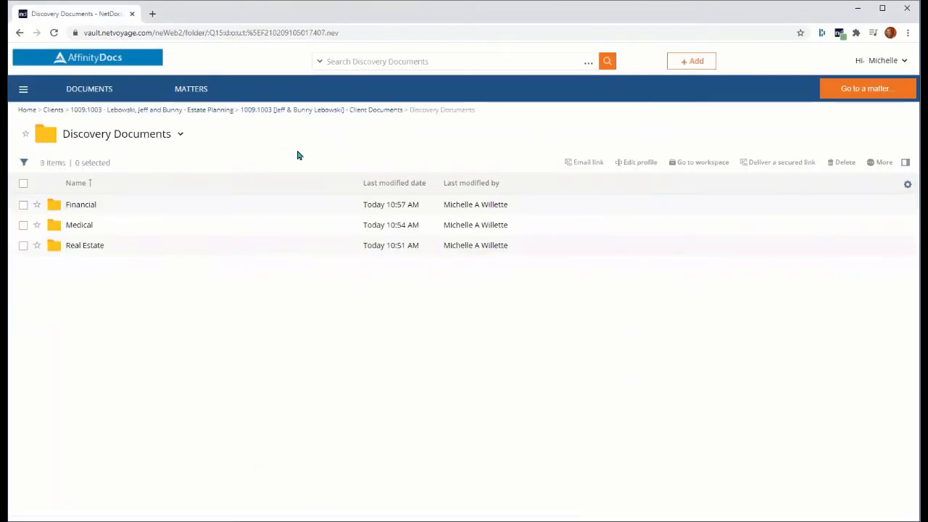
pyautogui.moveTo(220, 161)
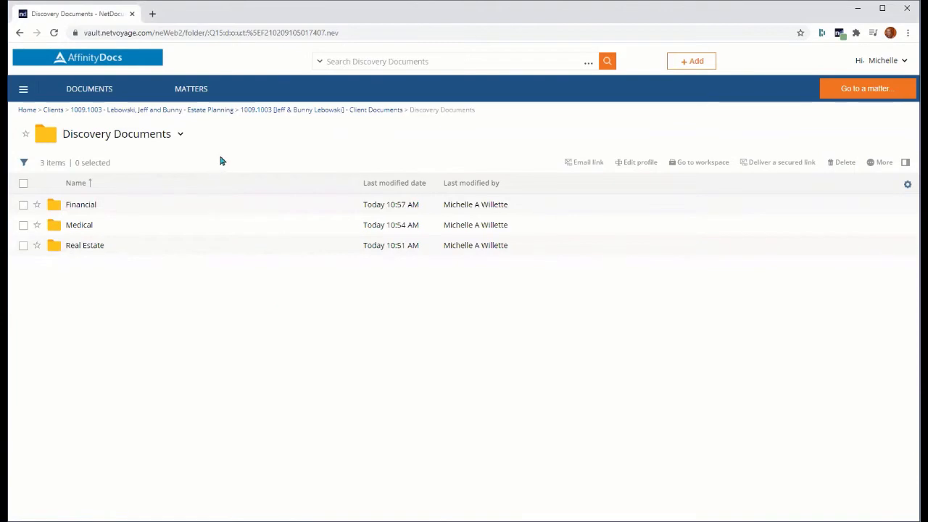
pyautogui.click(16, 32)
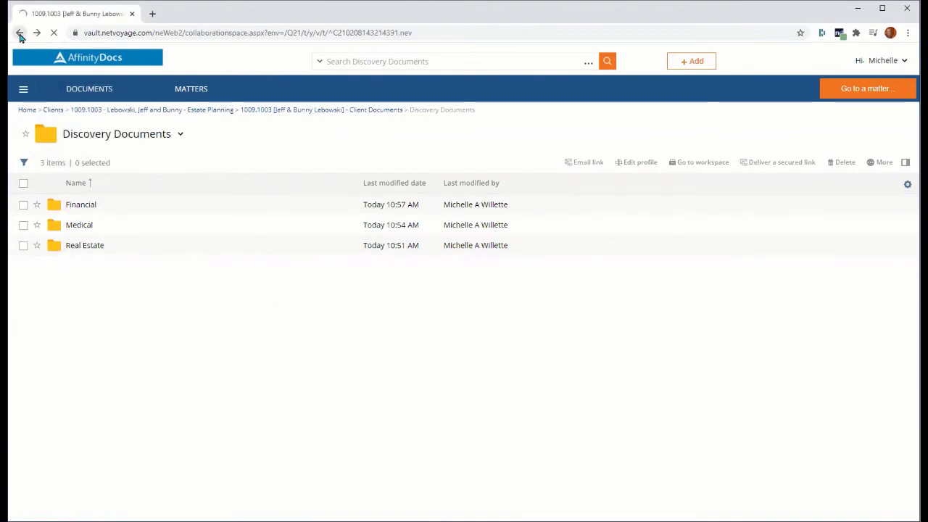
pyautogui.click(18, 33)
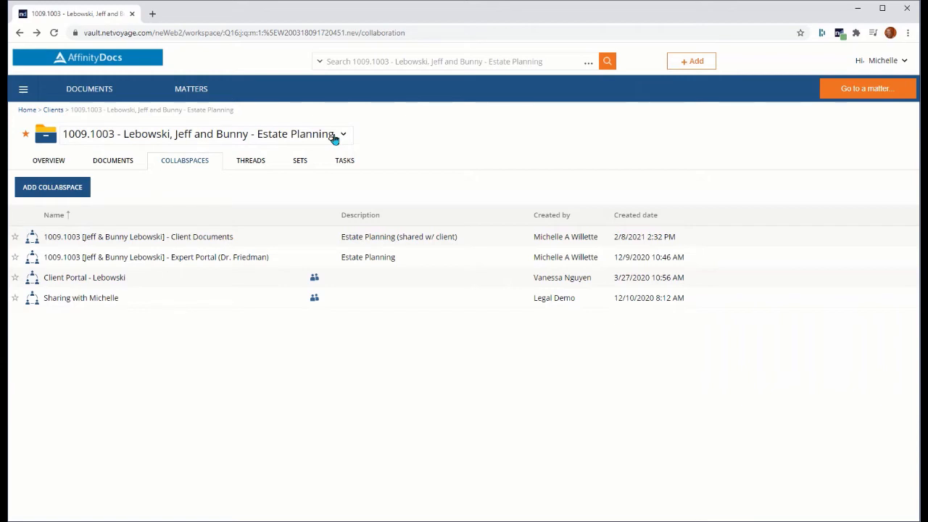
pyautogui.moveTo(113, 160)
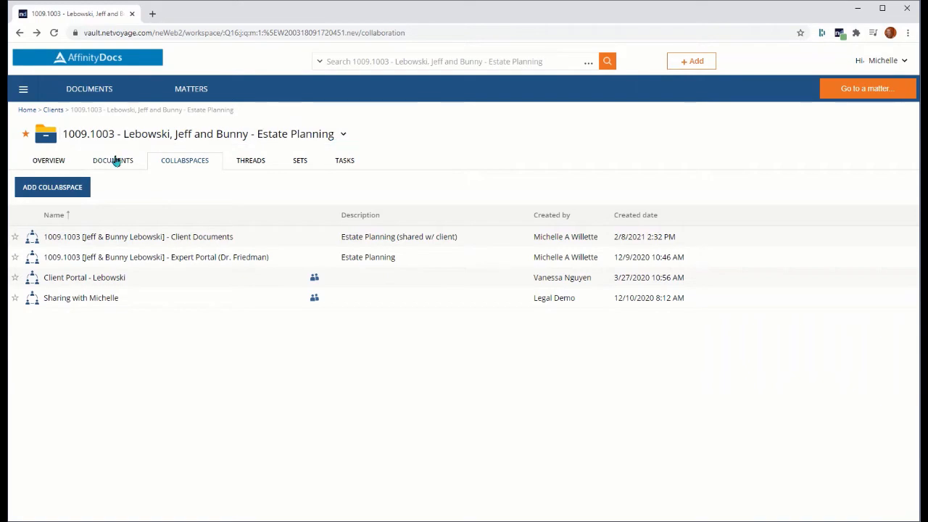
pyautogui.click(113, 160)
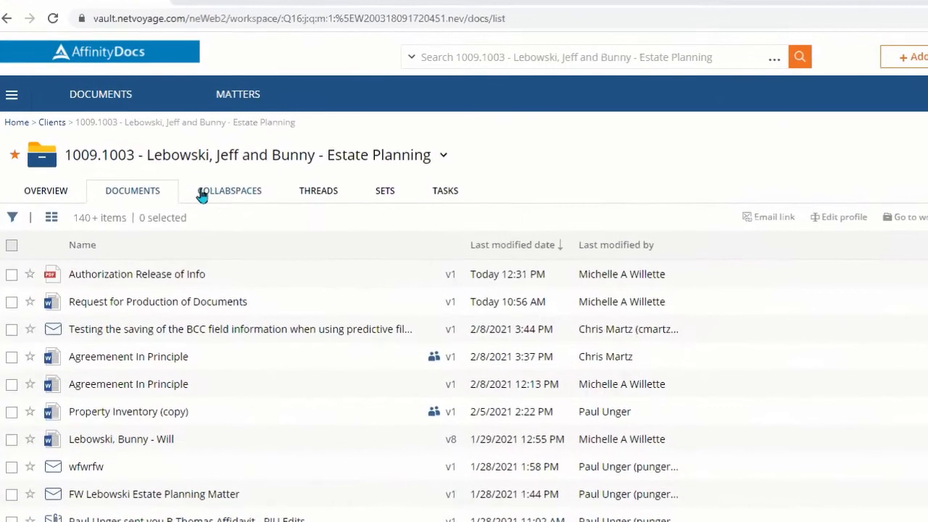
pyautogui.click(229, 192)
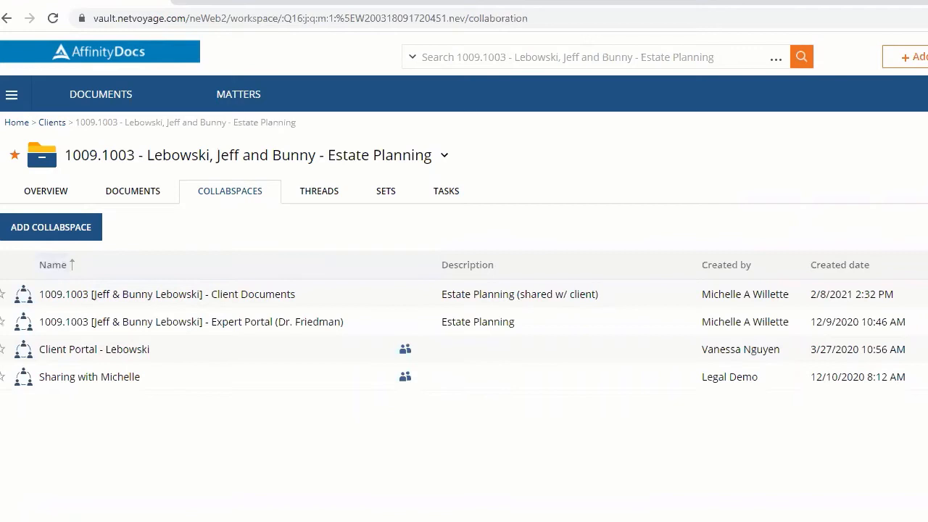
pyautogui.moveTo(215, 223)
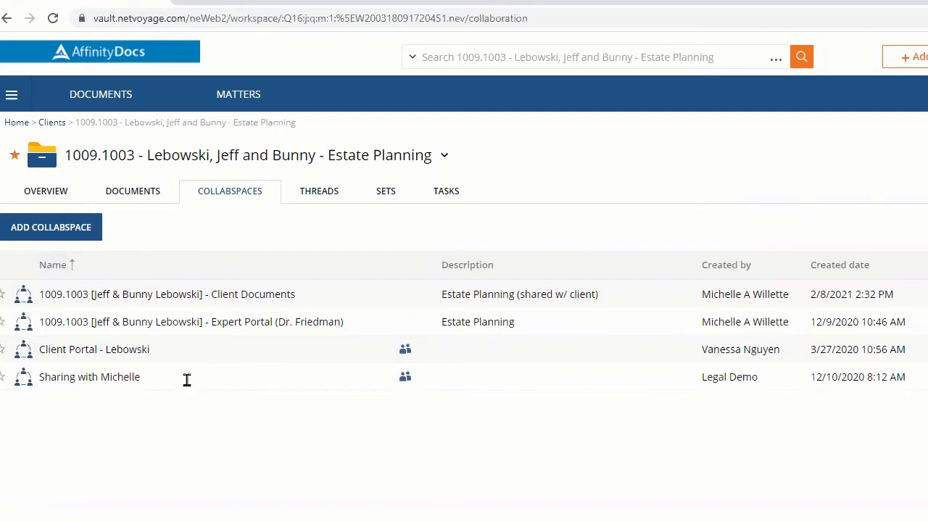
pyautogui.moveTo(235, 380)
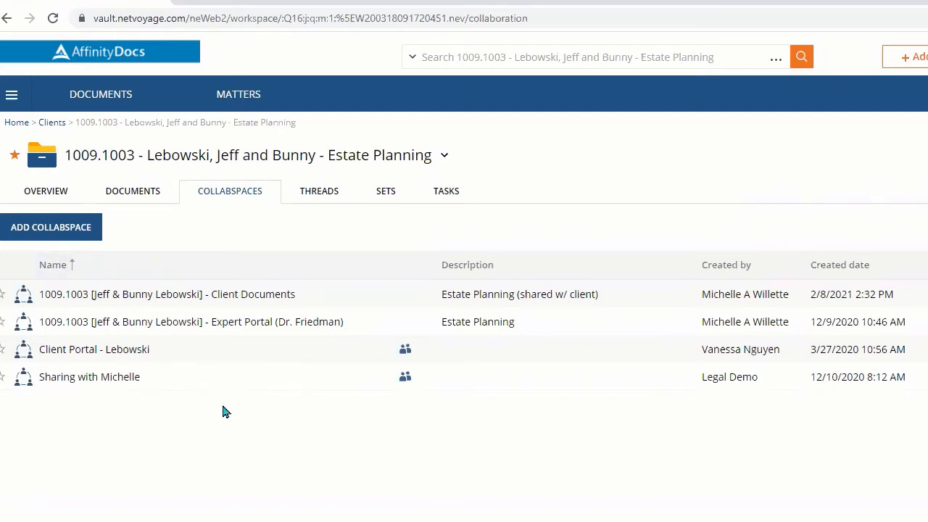
pyautogui.moveTo(73, 233)
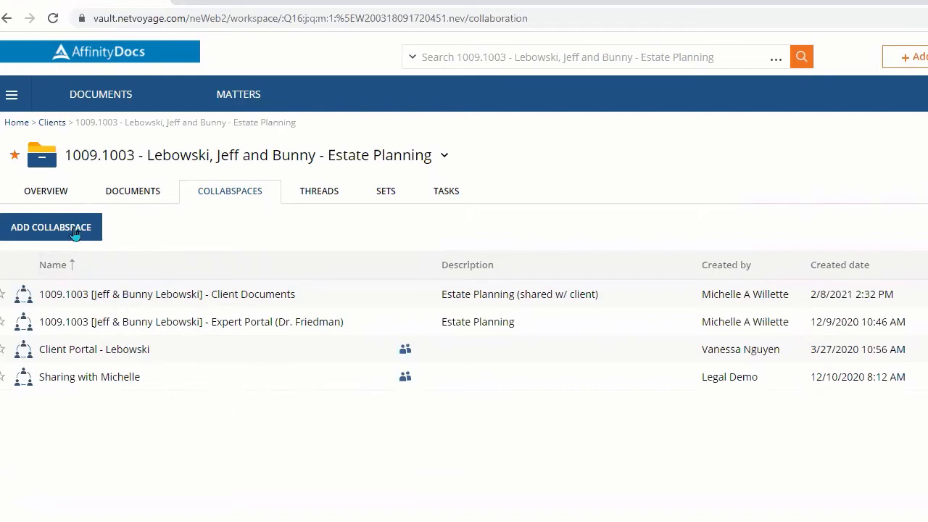
pyautogui.click(51, 226)
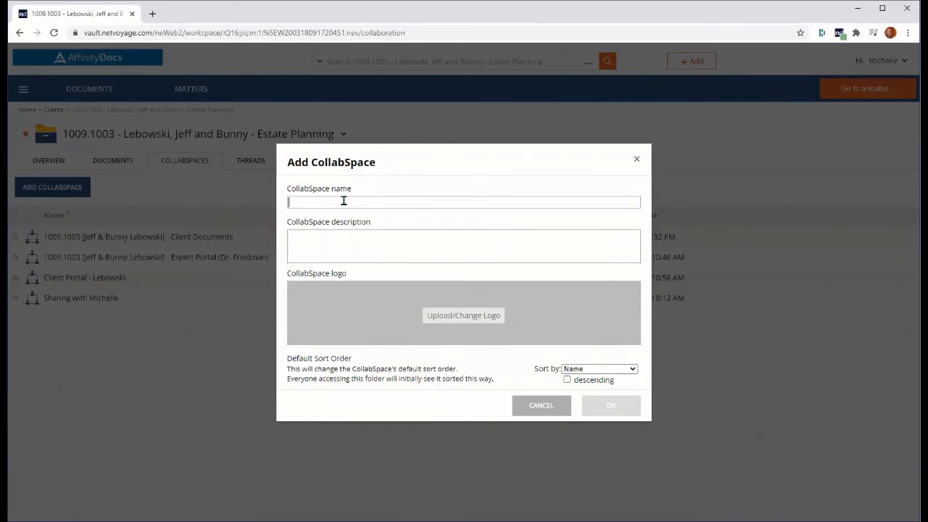
pyautogui.write('TEST')
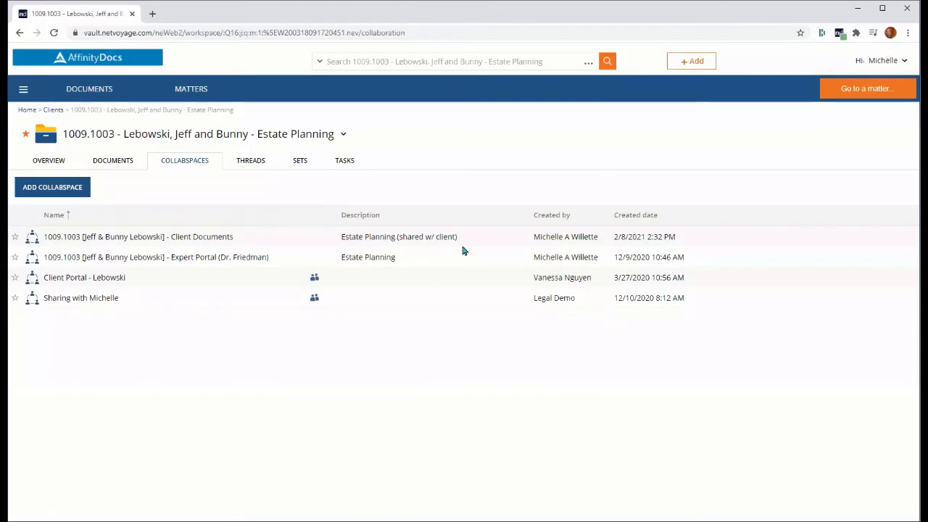
pyautogui.moveTo(462, 247)
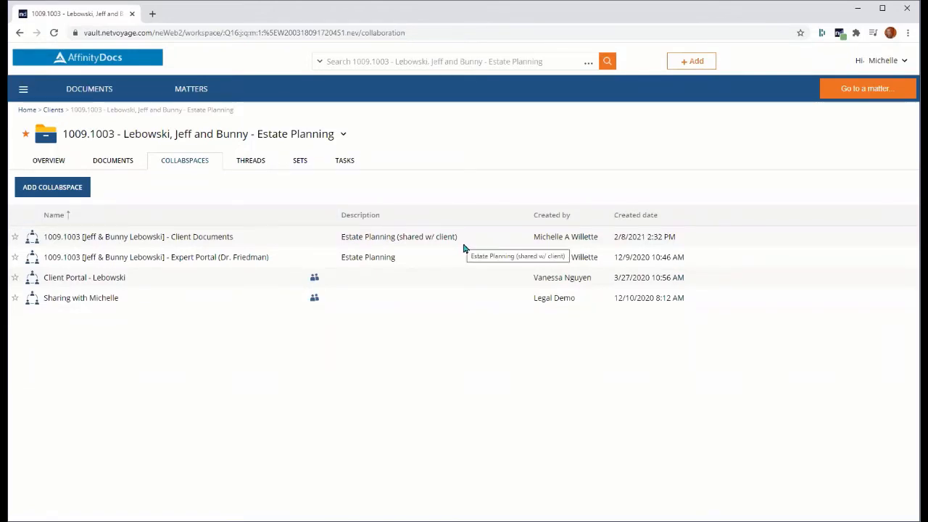
pyautogui.moveTo(209, 241)
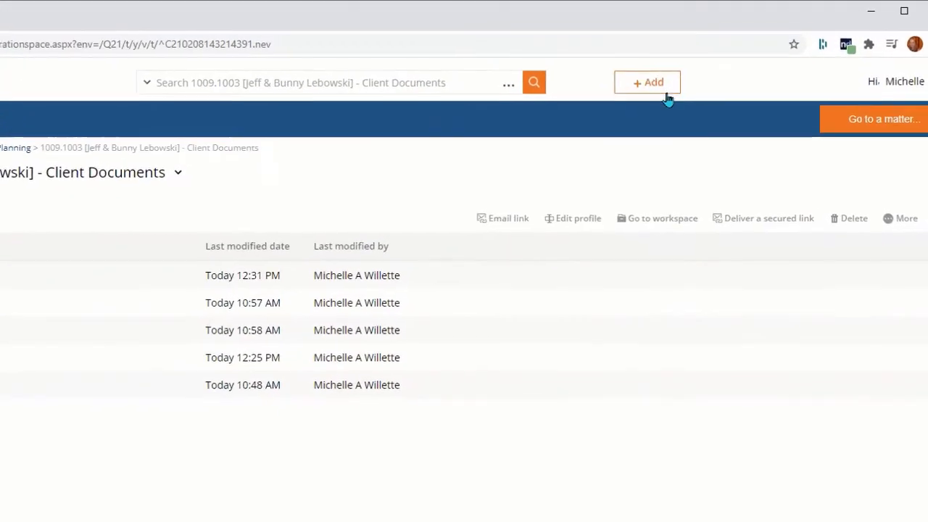
# Show the + Add menu of upload and new-item options for the Client Documents CollabSpace
pyautogui.click(647, 82)
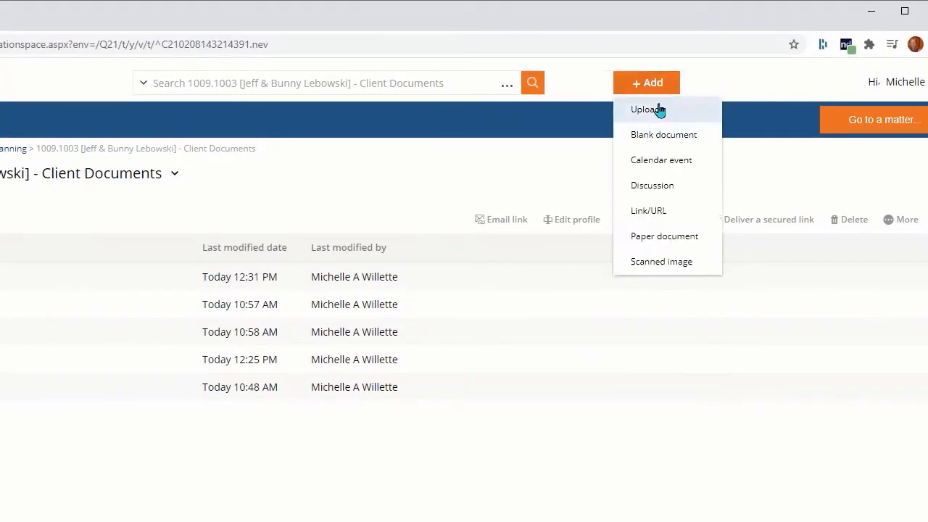
pyautogui.moveTo(664, 115)
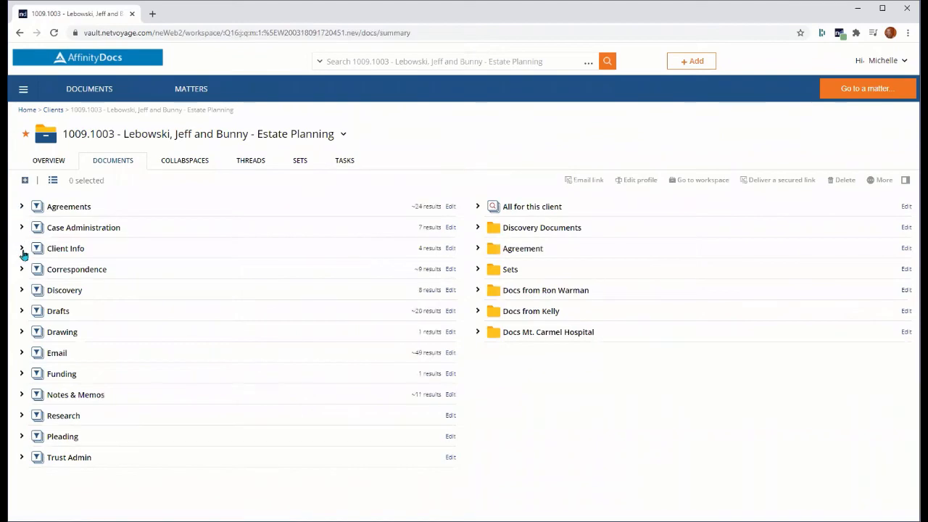
# Expand the Client Info results and show the More actions list for the selected documents
pyautogui.click(21, 248)
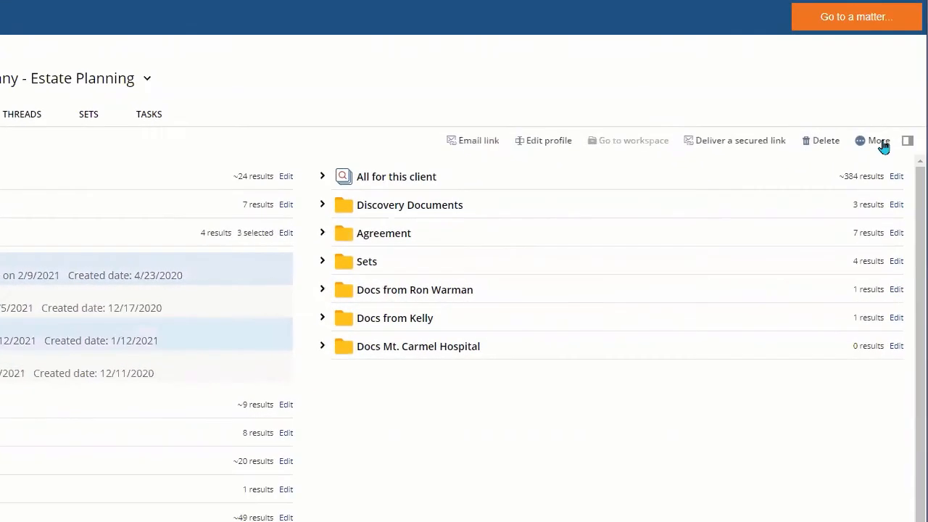
pyautogui.click(878, 139)
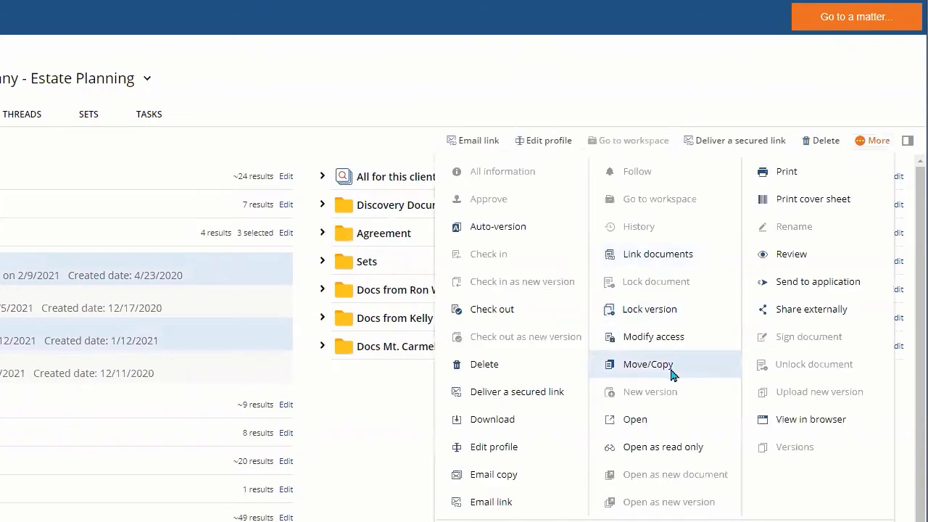
pyautogui.moveTo(689, 374)
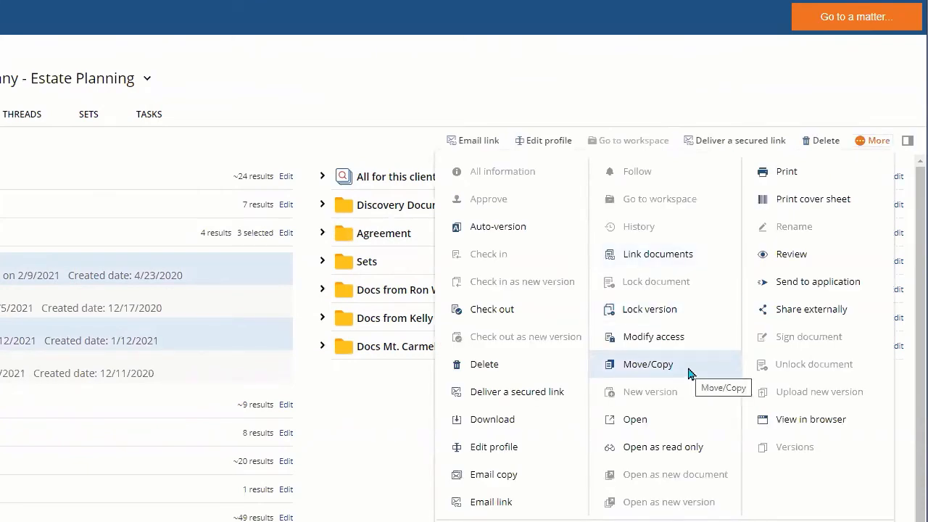
pyautogui.moveTo(842, 312)
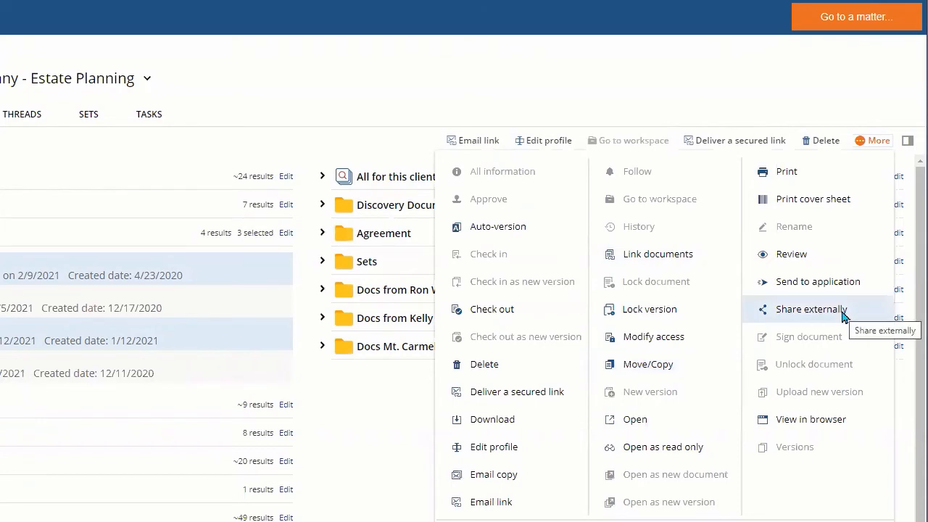
pyautogui.moveTo(852, 316)
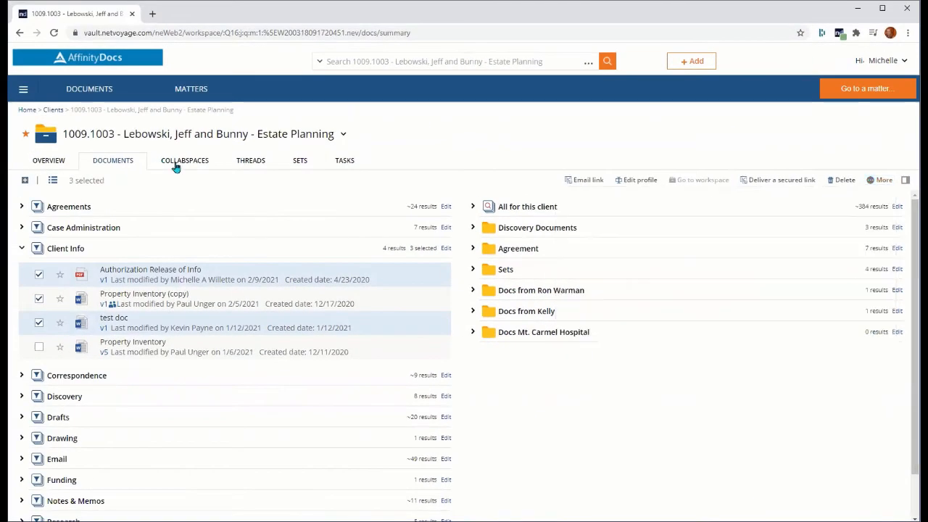
# From the CollabSpaces list, reopen Client Documents and view its title-dropdown actions including Modify access
pyautogui.click(184, 159)
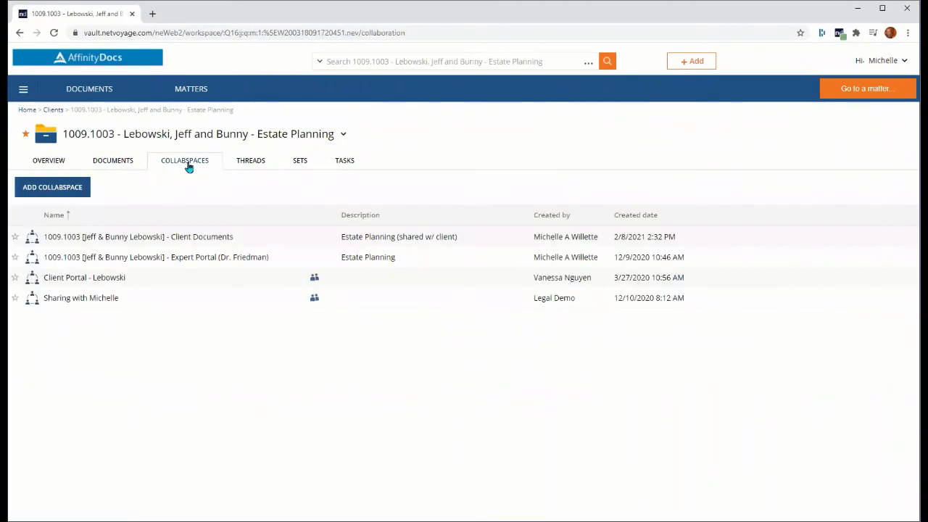
pyautogui.moveTo(200, 223)
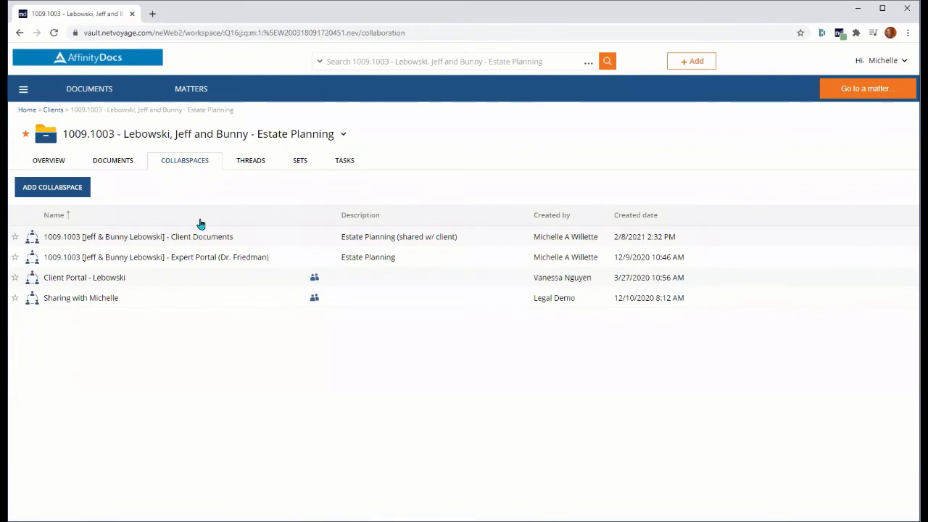
pyautogui.moveTo(202, 237)
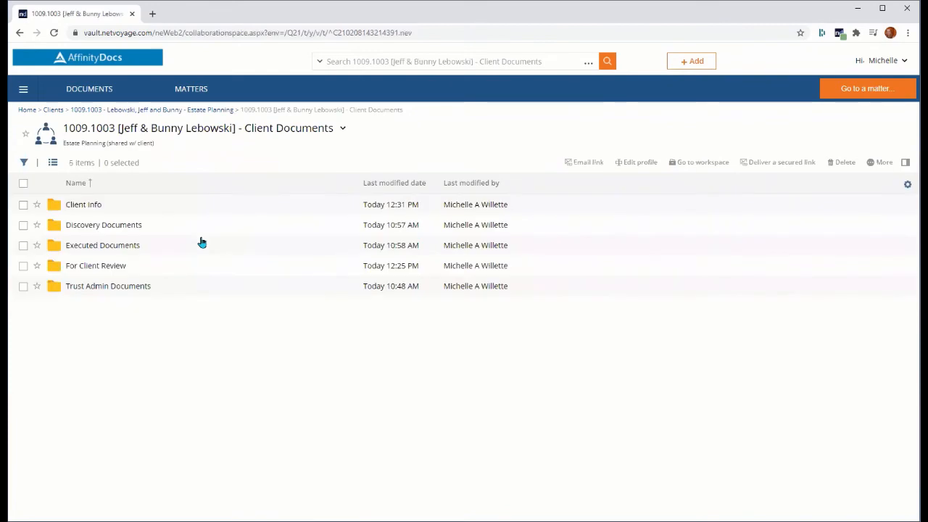
pyautogui.click(90, 89)
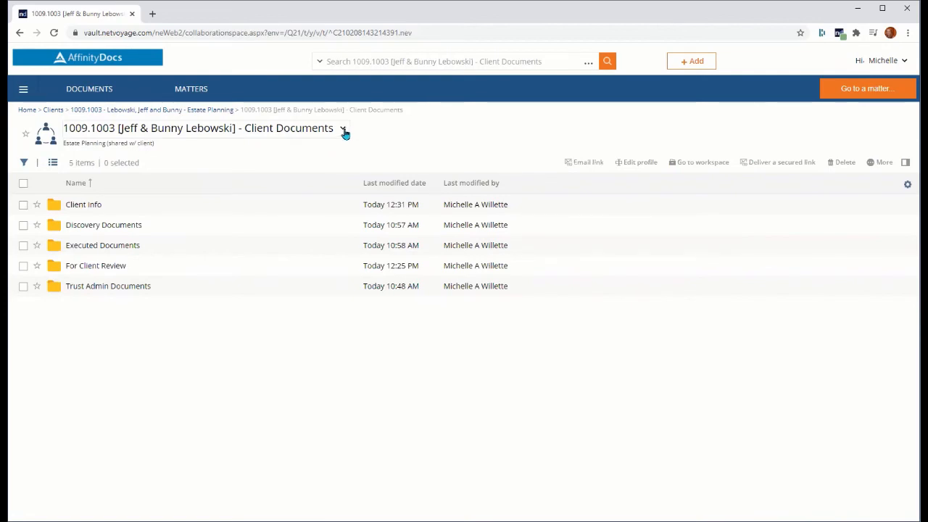
pyautogui.click(342, 131)
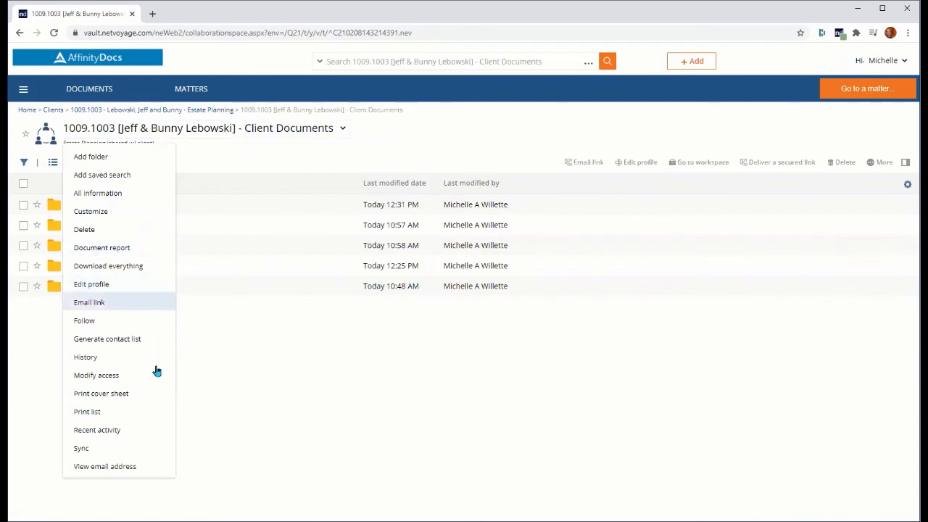
pyautogui.moveTo(159, 374)
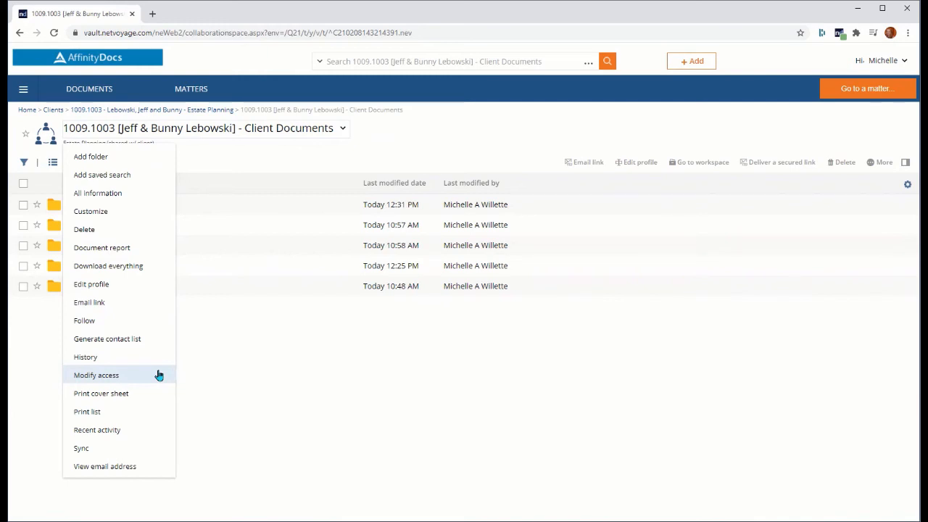
pyautogui.click(90, 88)
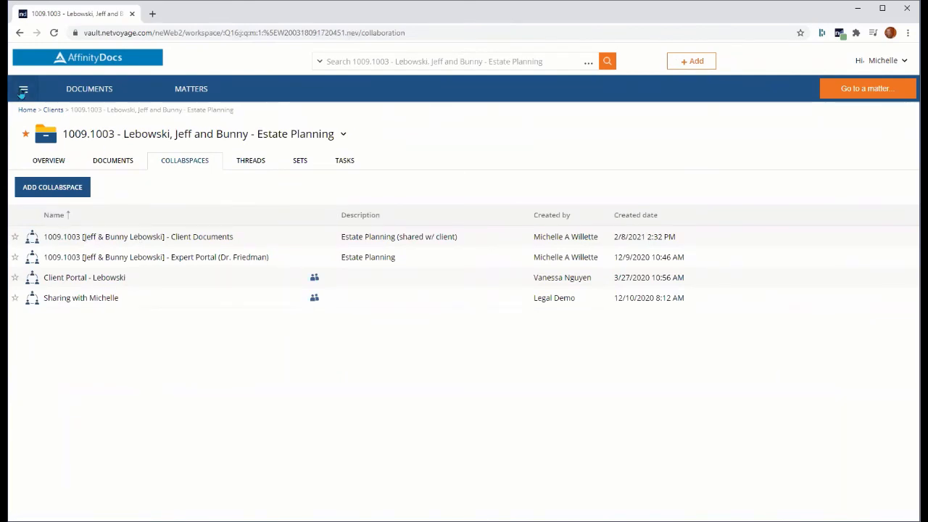
# Show the navigation pane and pin it open beside the matter's CollabSpaces
pyautogui.click(23, 90)
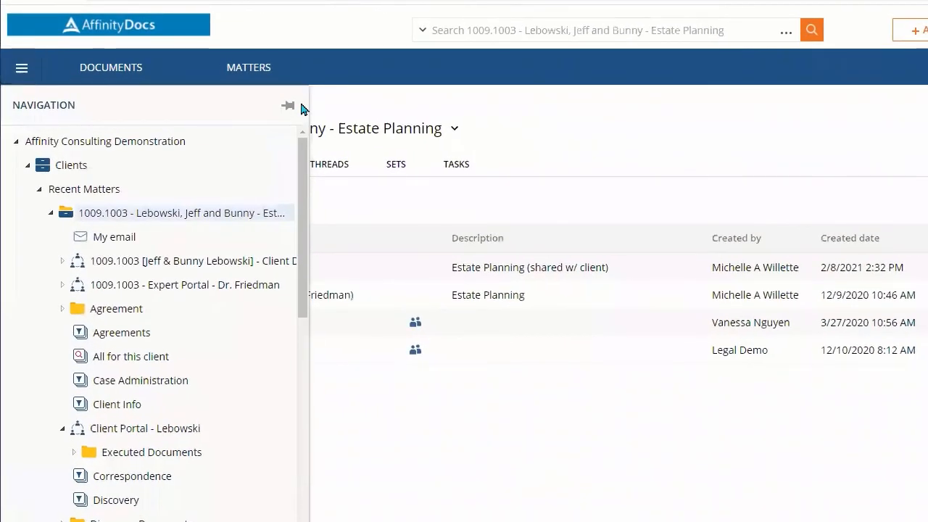
pyautogui.click(287, 105)
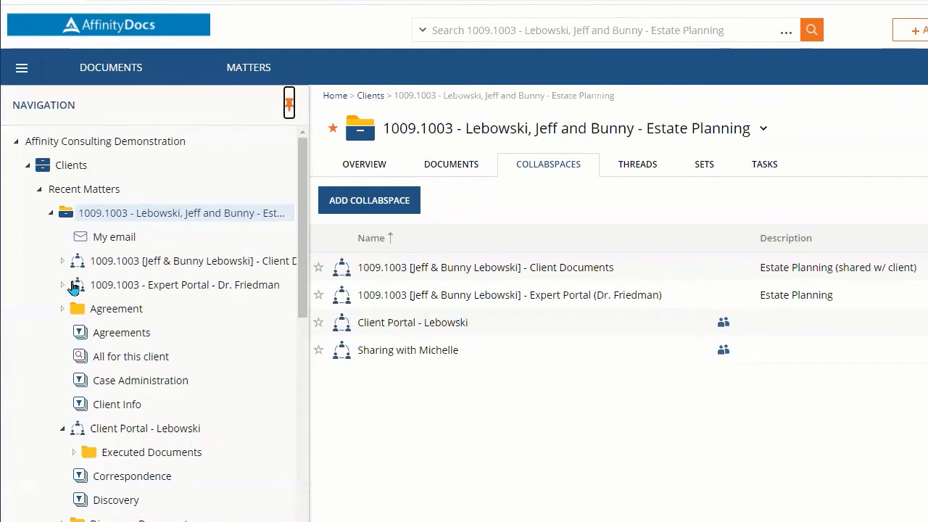
pyautogui.moveTo(79, 261)
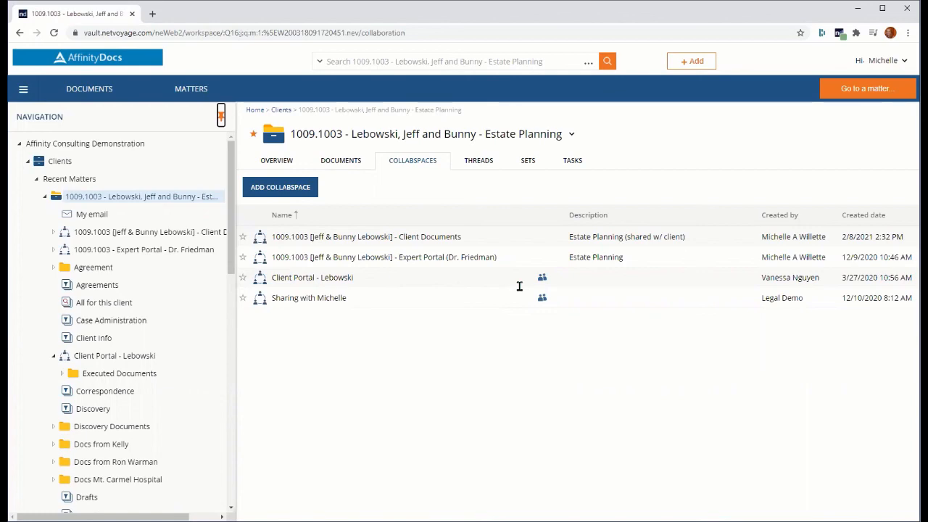
pyautogui.moveTo(515, 285)
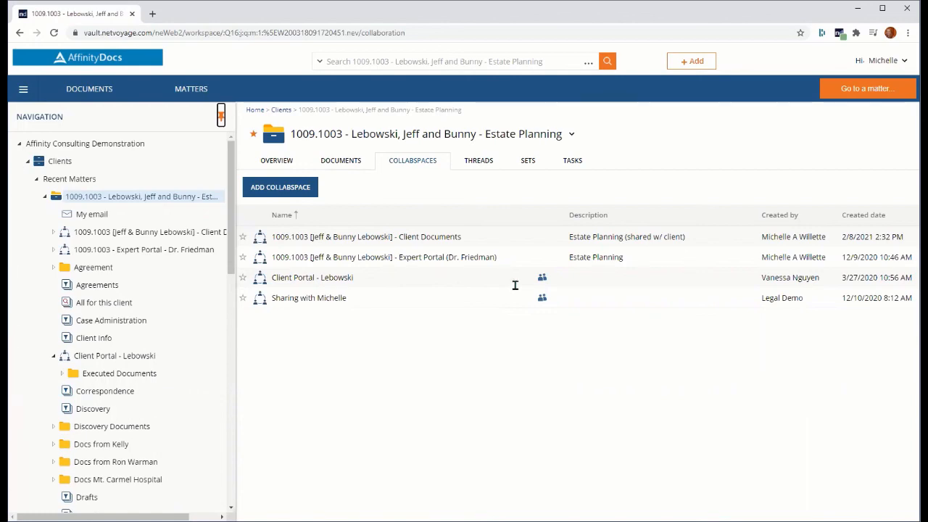